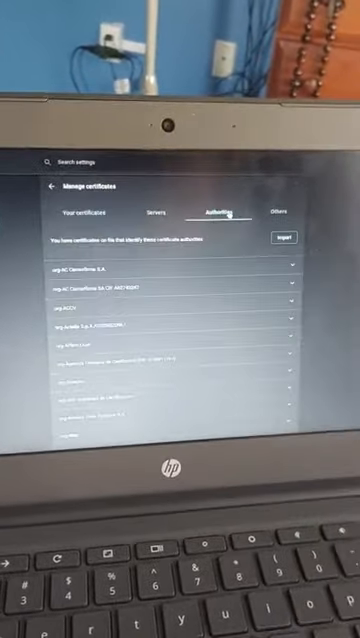
pyautogui.scroll(-3)
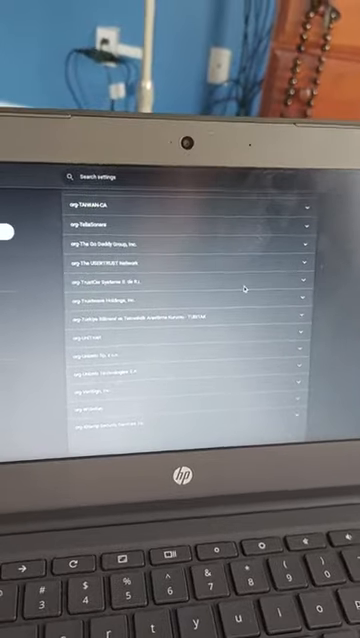
pyautogui.scroll(3)
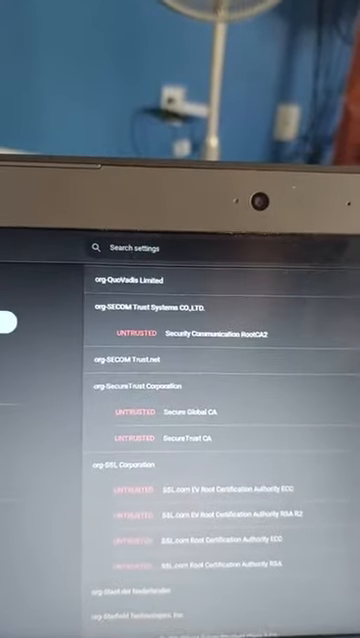
pyautogui.scroll(3)
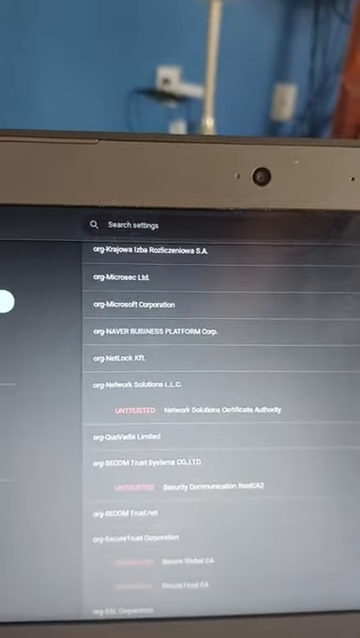
pyautogui.scroll(3)
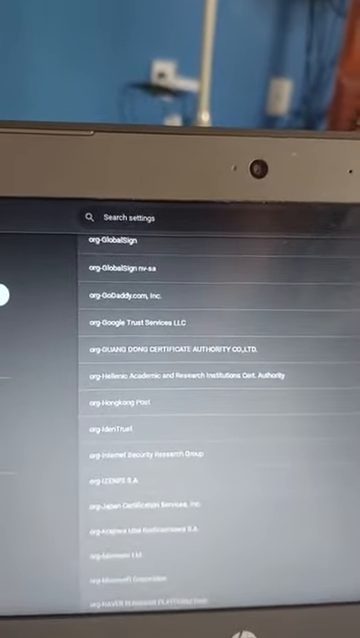
pyautogui.scroll(3)
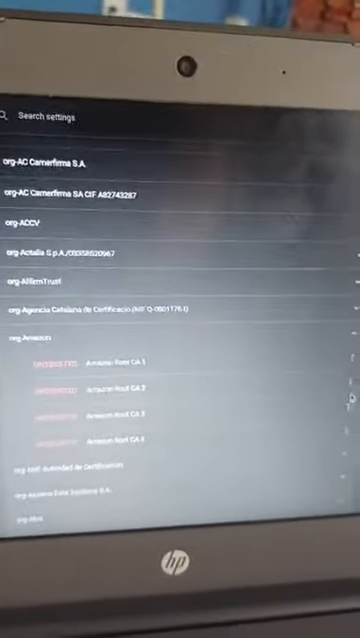